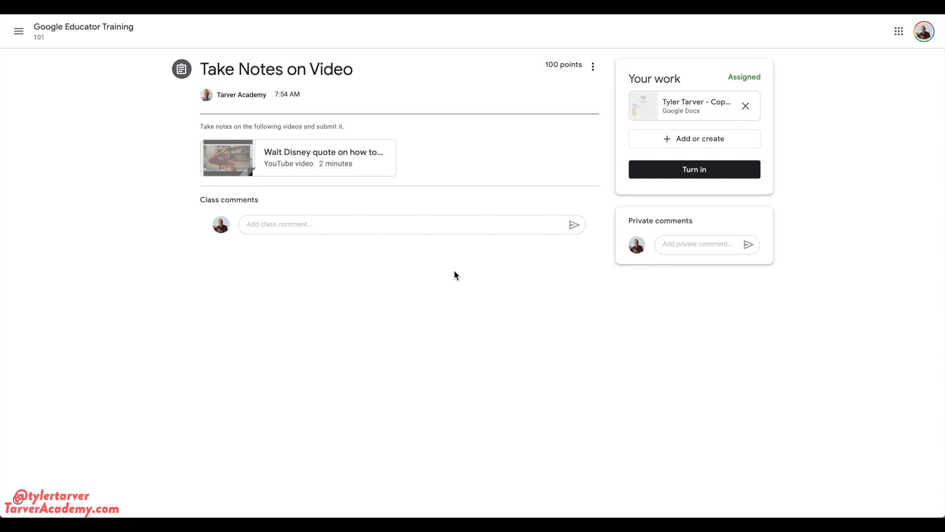
mouse_move(505, 288)
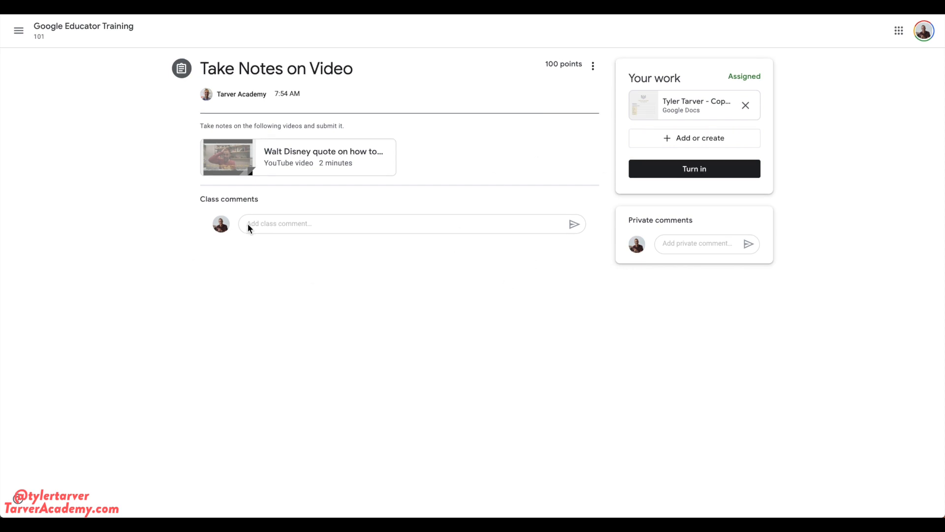
mouse_move(195, 79)
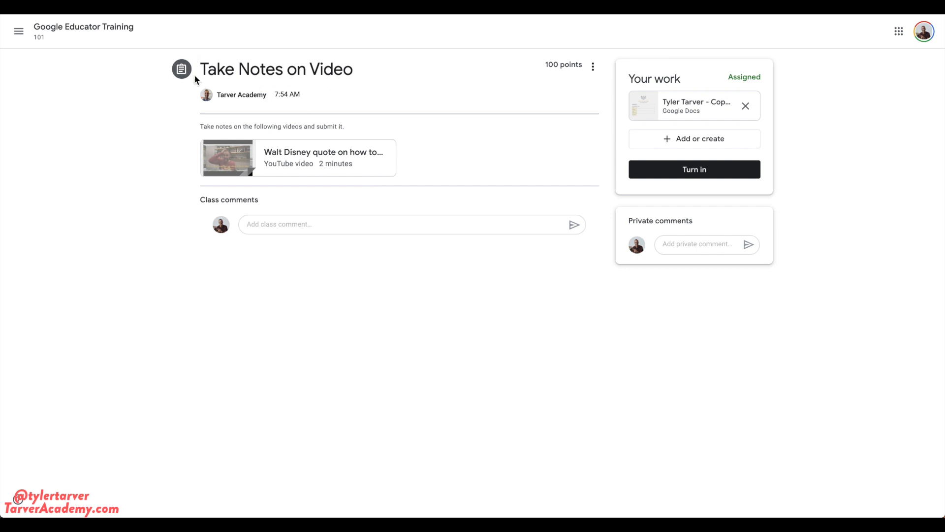
mouse_move(269, 164)
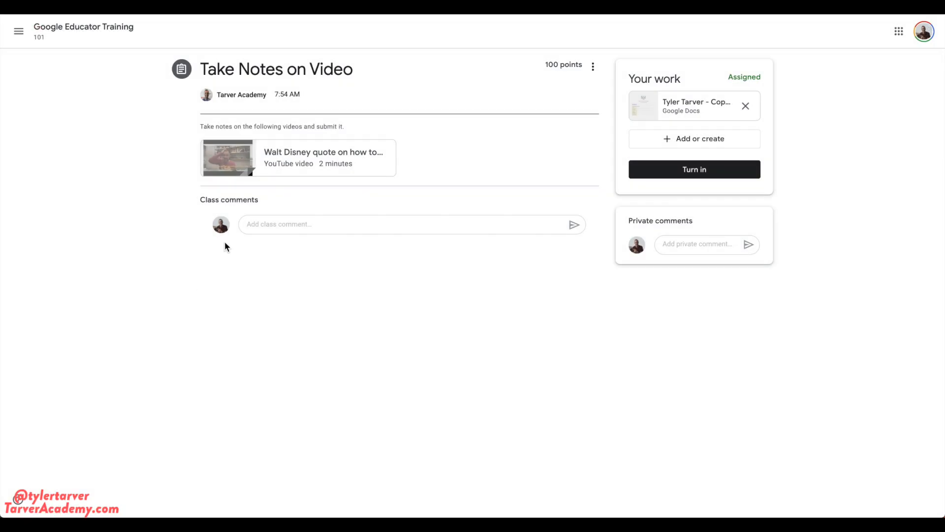
mouse_move(635, 111)
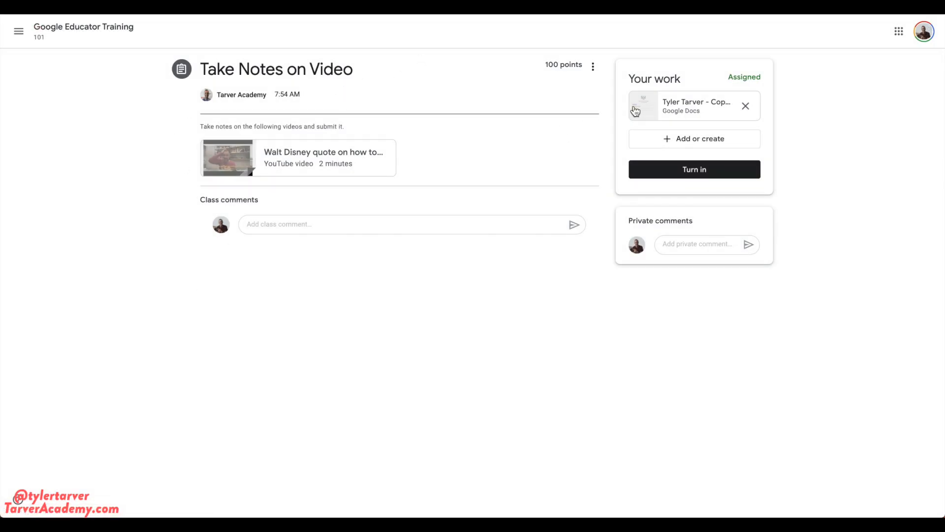
mouse_move(693, 105)
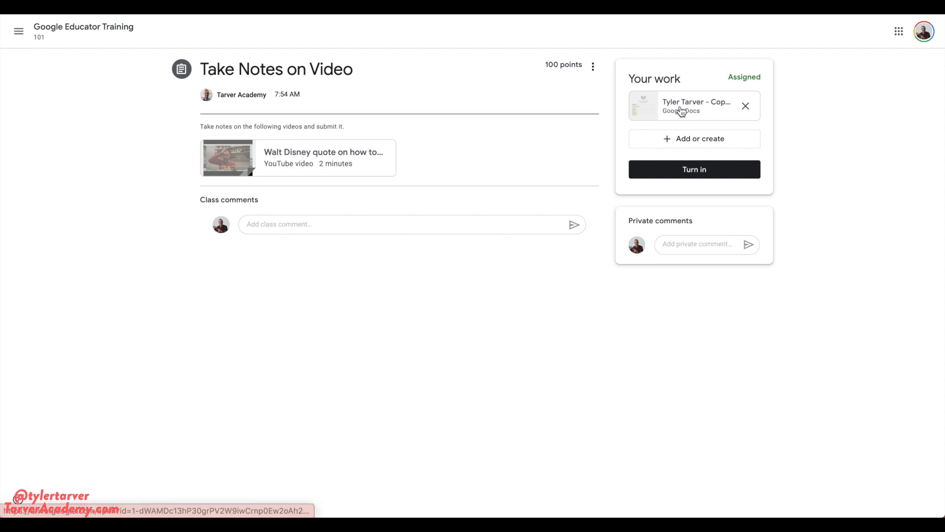
mouse_move(697, 105)
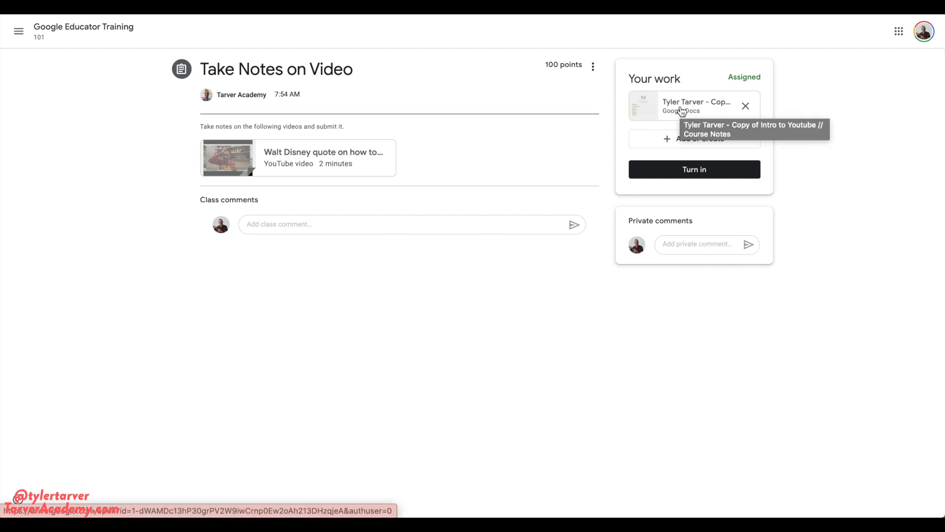
mouse_move(566, 134)
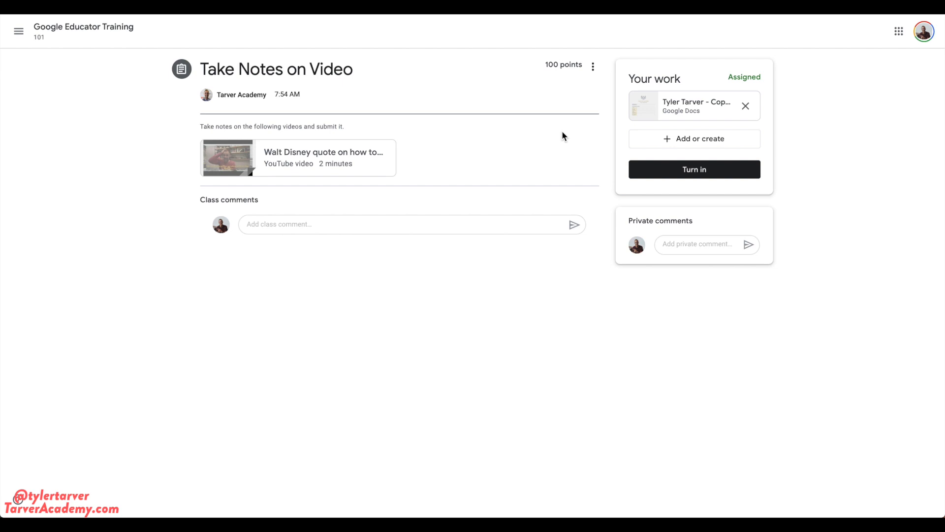
mouse_move(688, 114)
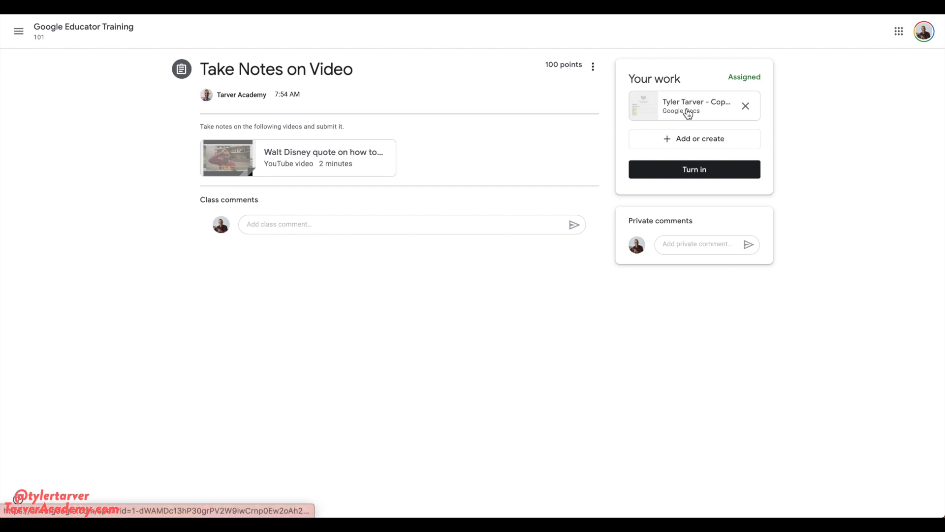
mouse_move(564, 185)
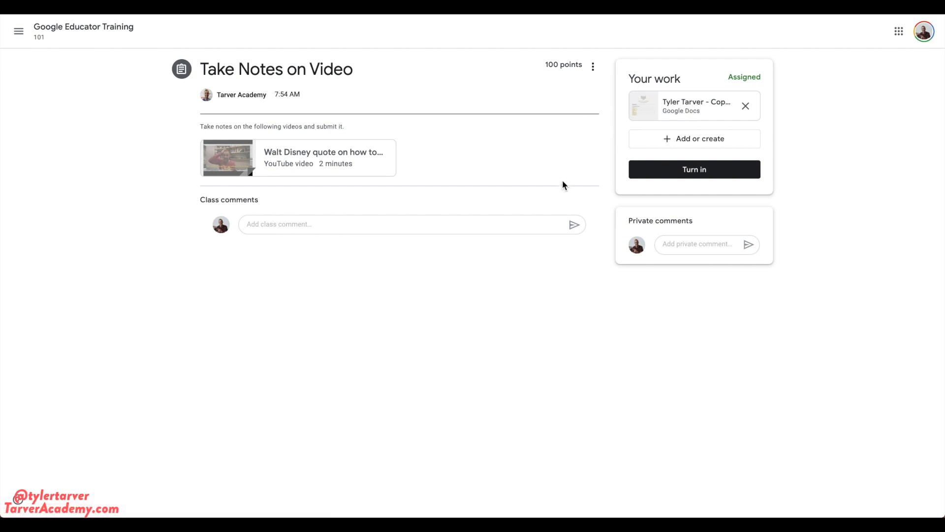
mouse_move(244, 172)
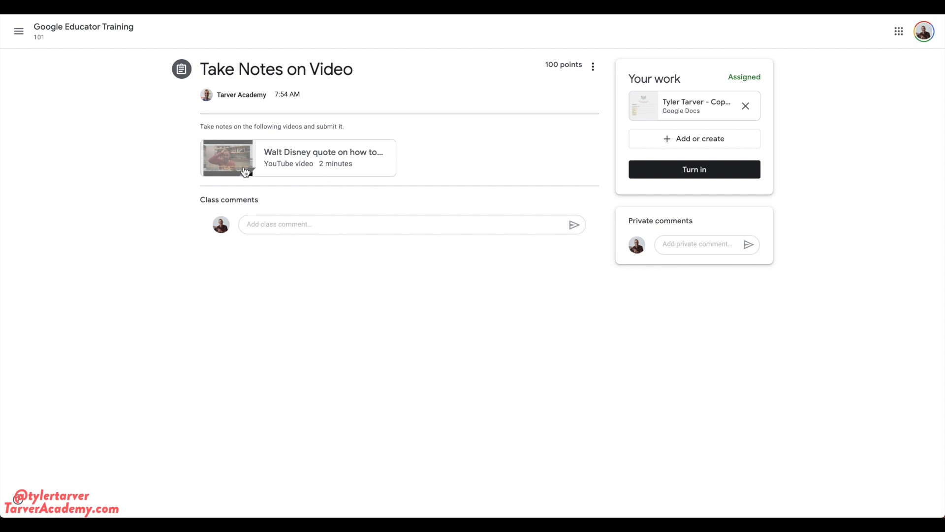
mouse_move(695, 105)
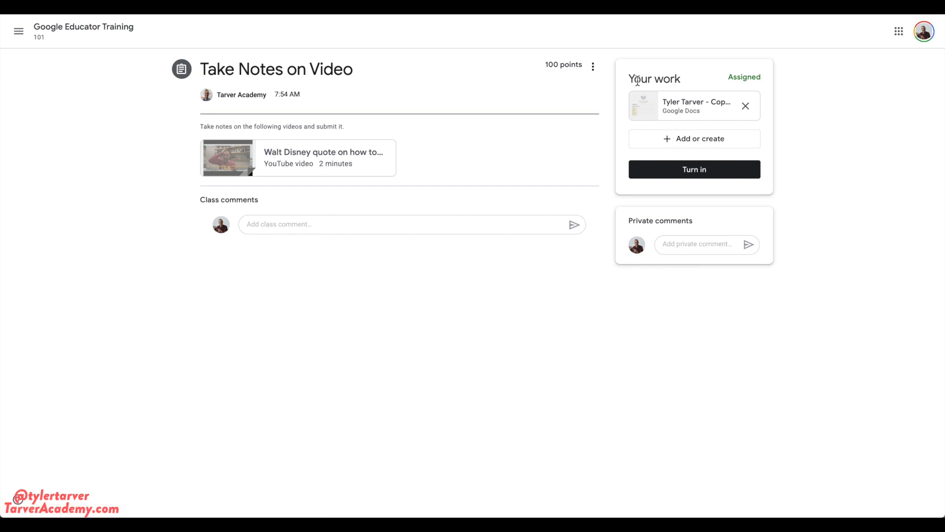
mouse_move(693, 106)
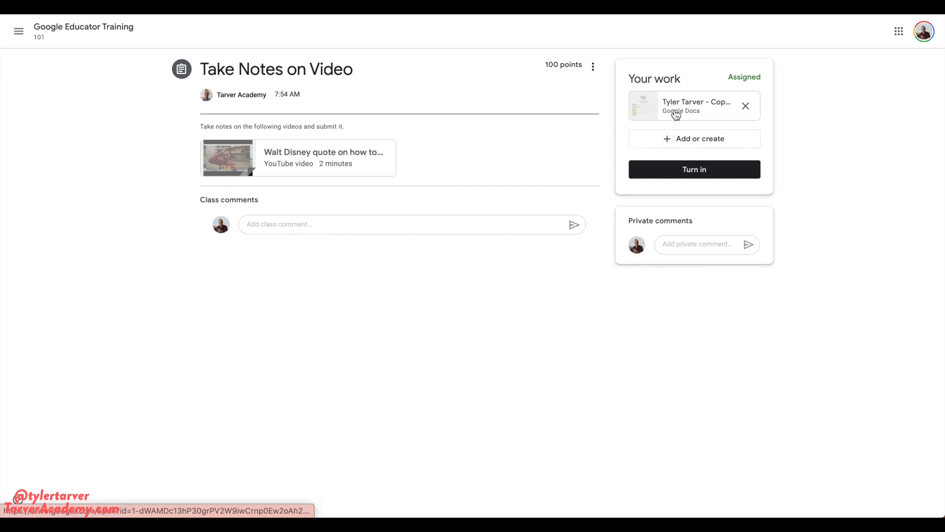
mouse_move(647, 115)
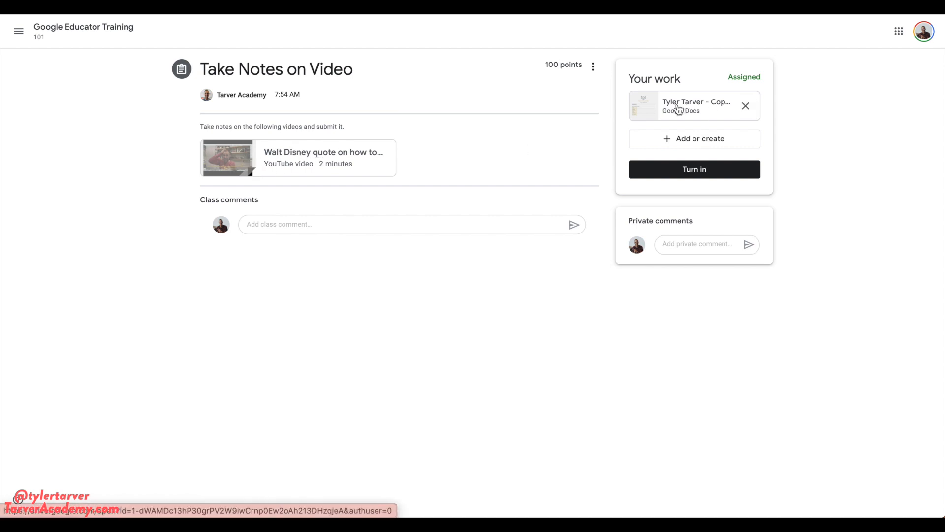
mouse_move(682, 106)
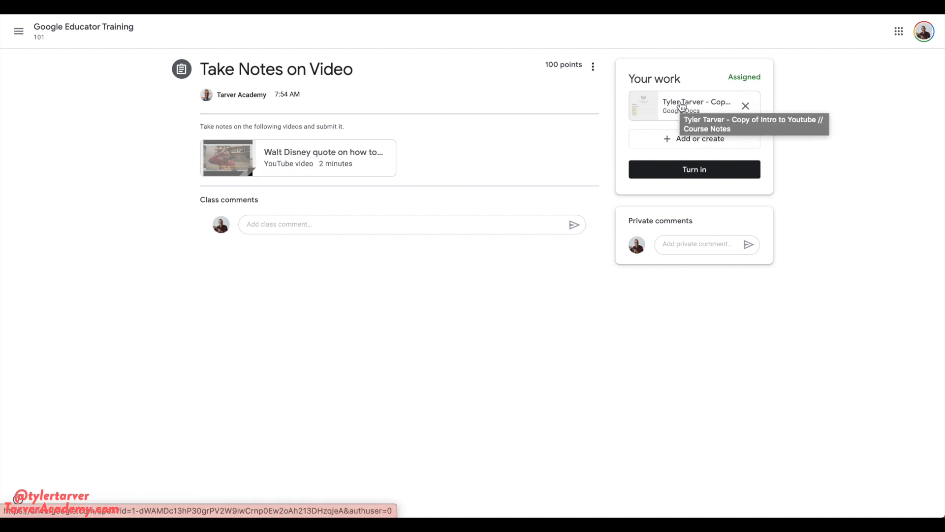
Open the attached course-notes Google Doc from the Take Notes on Video assignment.
click(681, 105)
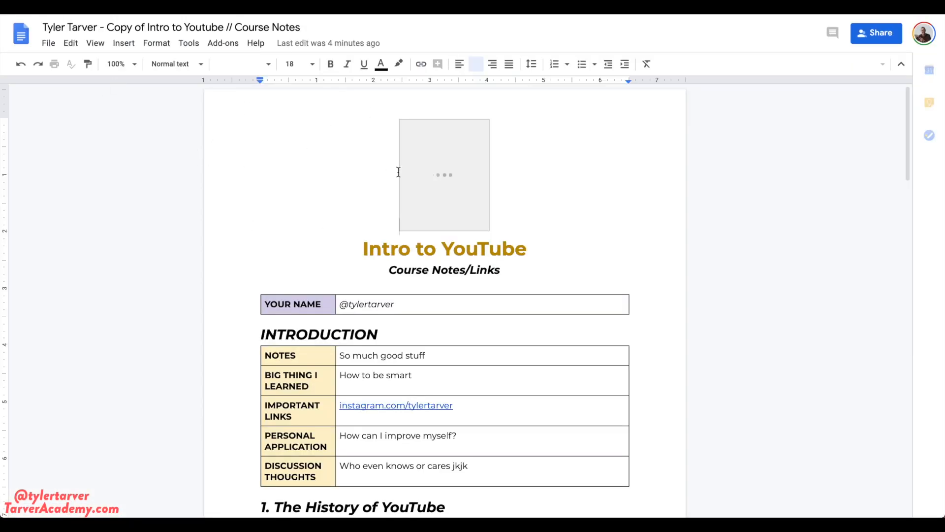
Review the Intro to YouTube notes, then return to Classroom to start turning in.
click(444, 175)
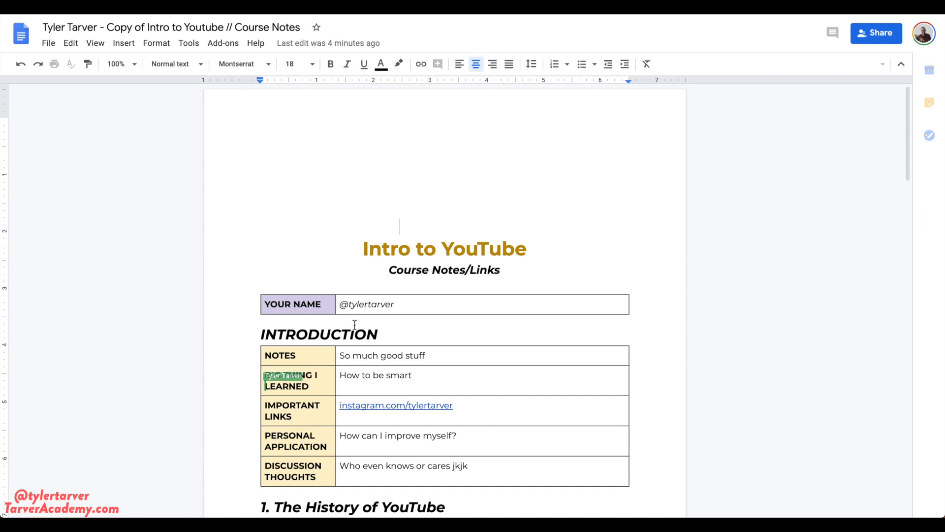
scroll(up, 3)
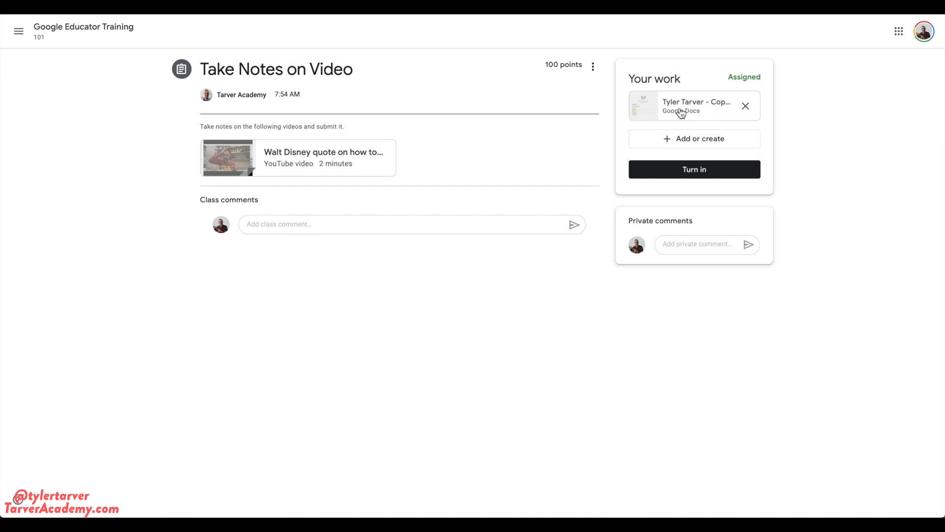
mouse_move(663, 101)
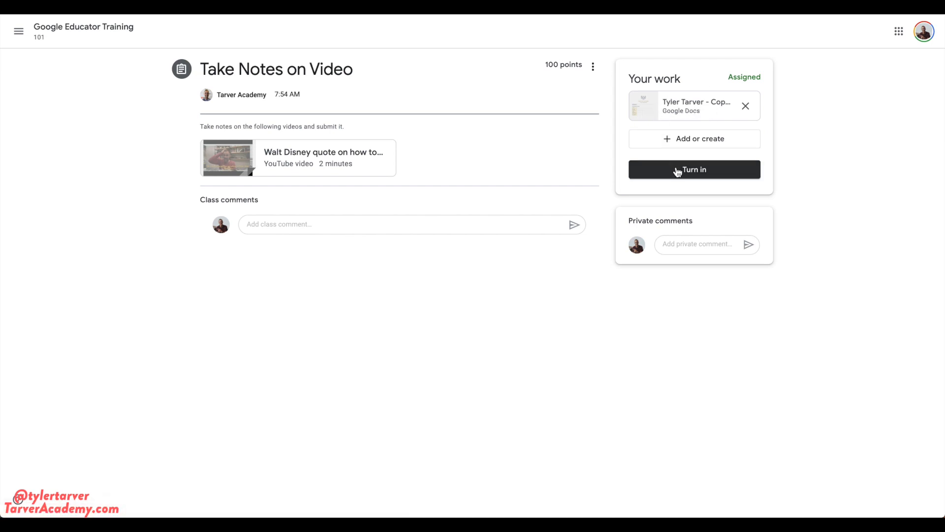
click(694, 169)
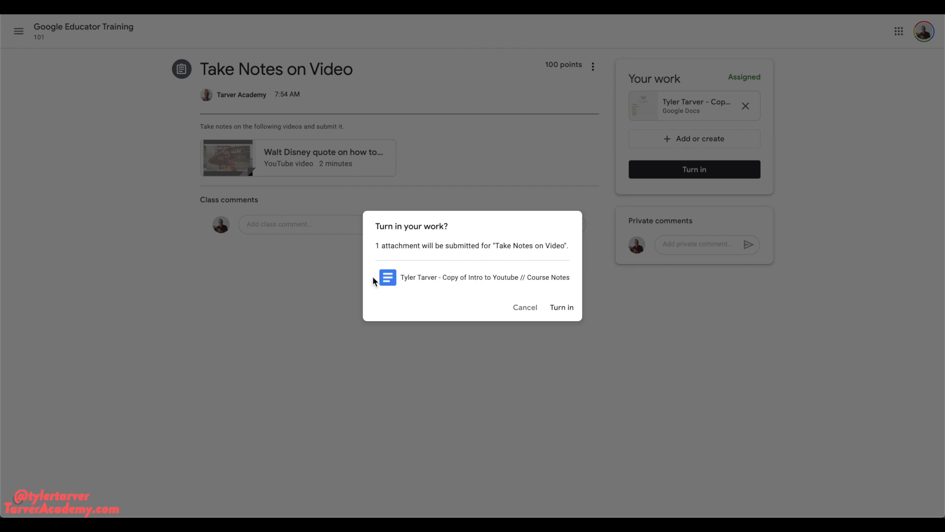
mouse_move(430, 282)
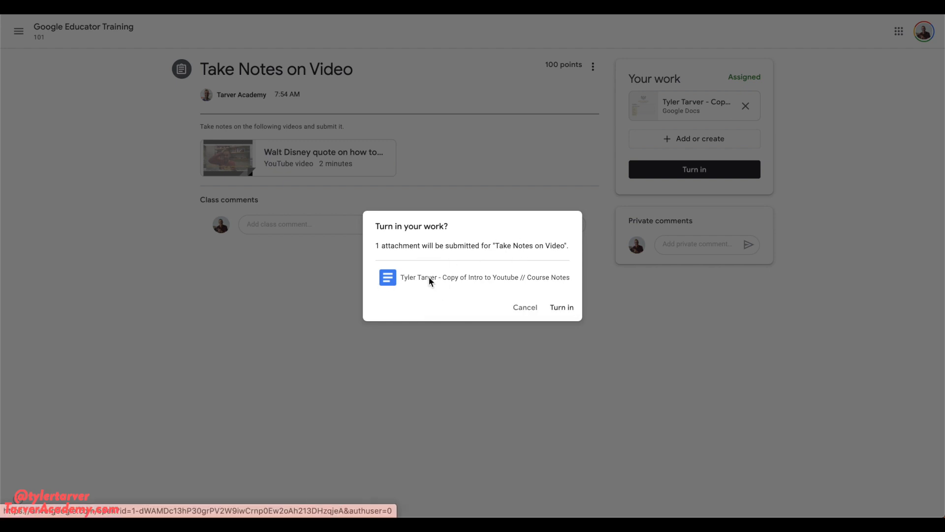
Turn in the course-notes document and confirm in the Turn in dialog.
click(483, 277)
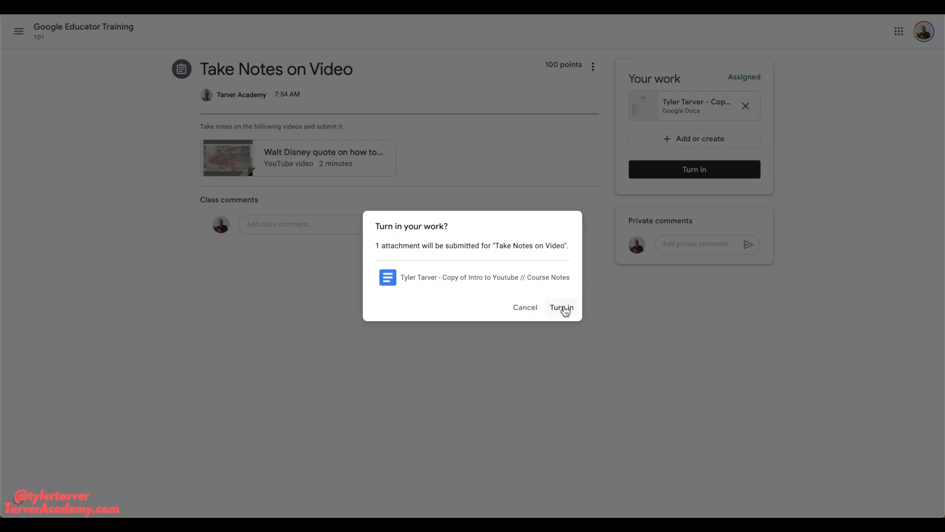
click(560, 307)
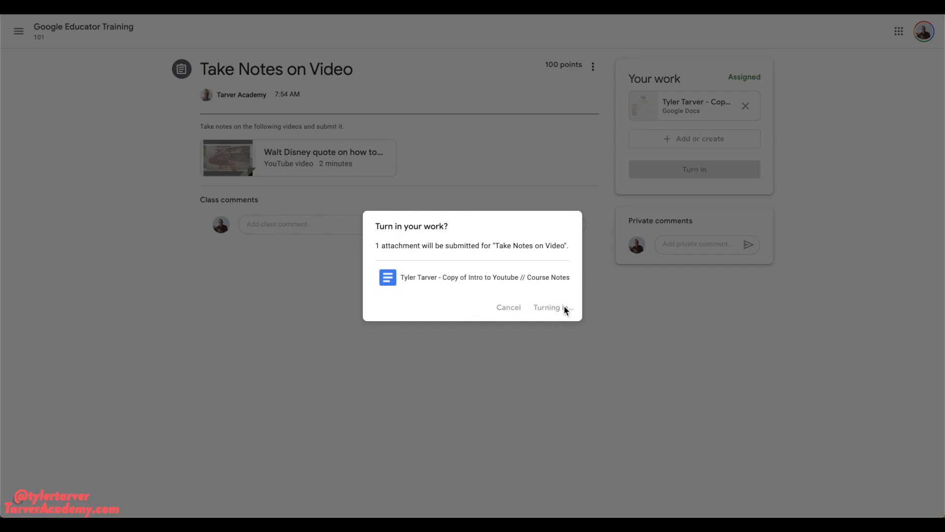
click(548, 307)
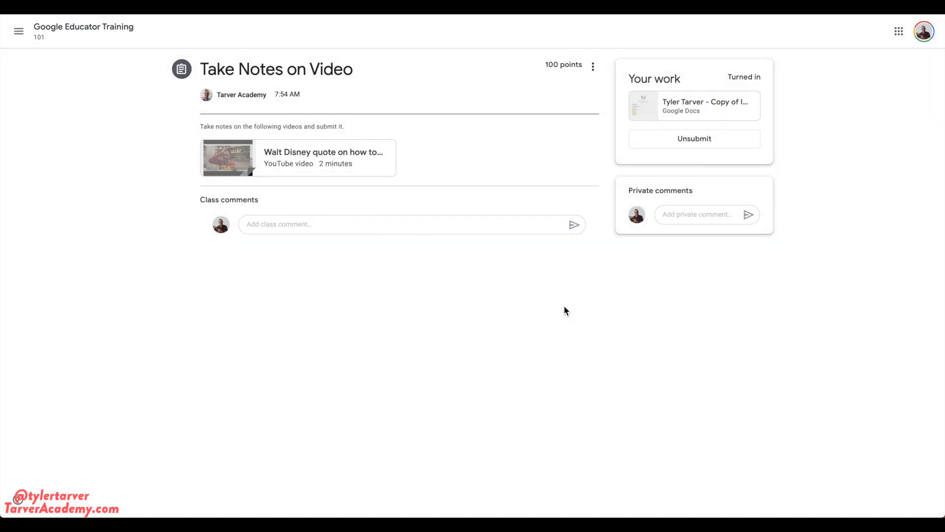
mouse_move(581, 87)
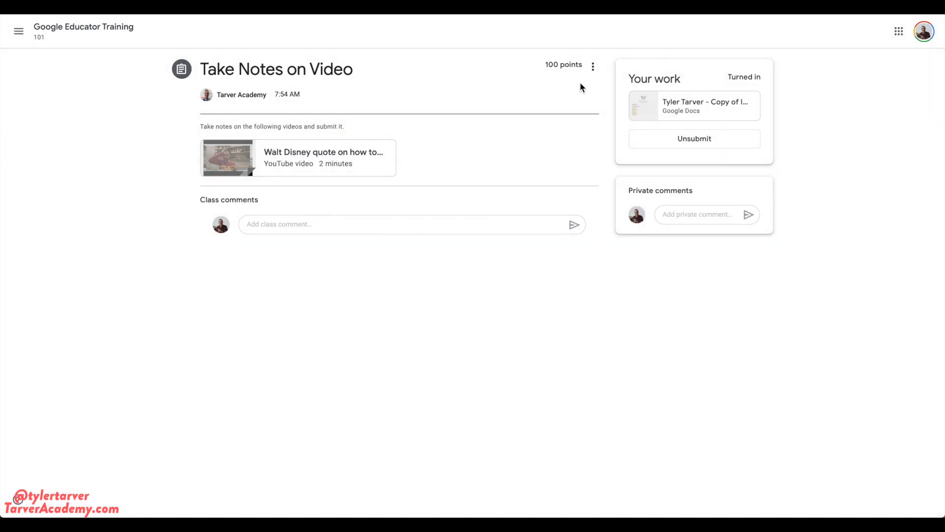
mouse_move(619, 223)
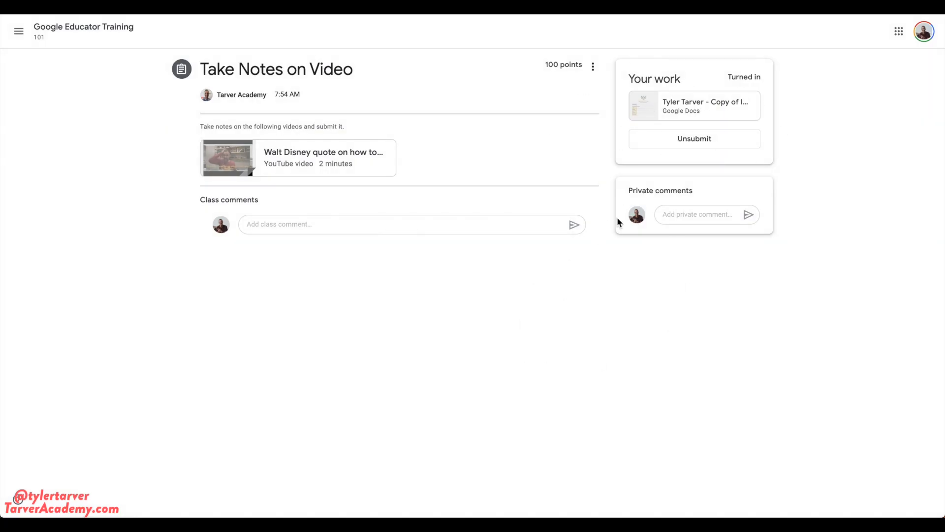